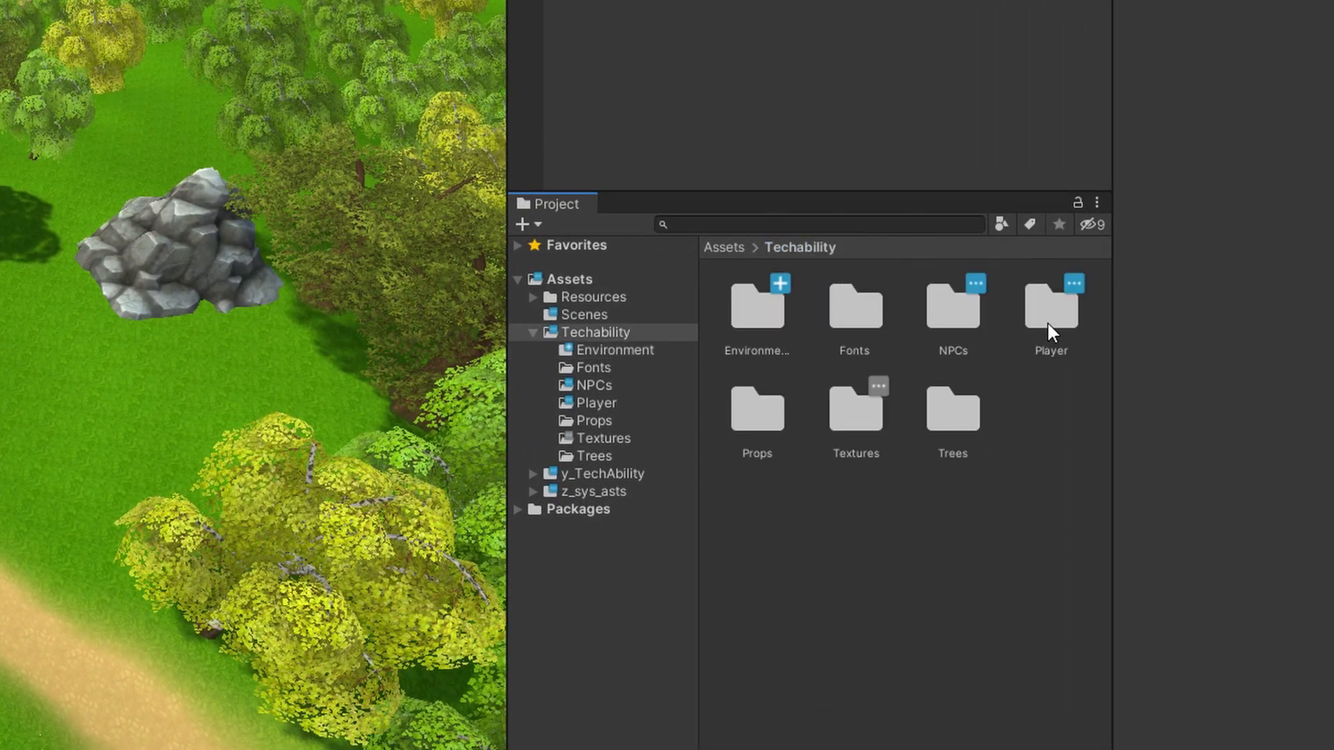
Step: Add the TA_Knight prefab from the Player folder to TA-Scene1 and select it in the Hierarchy
double_click(1051, 304)
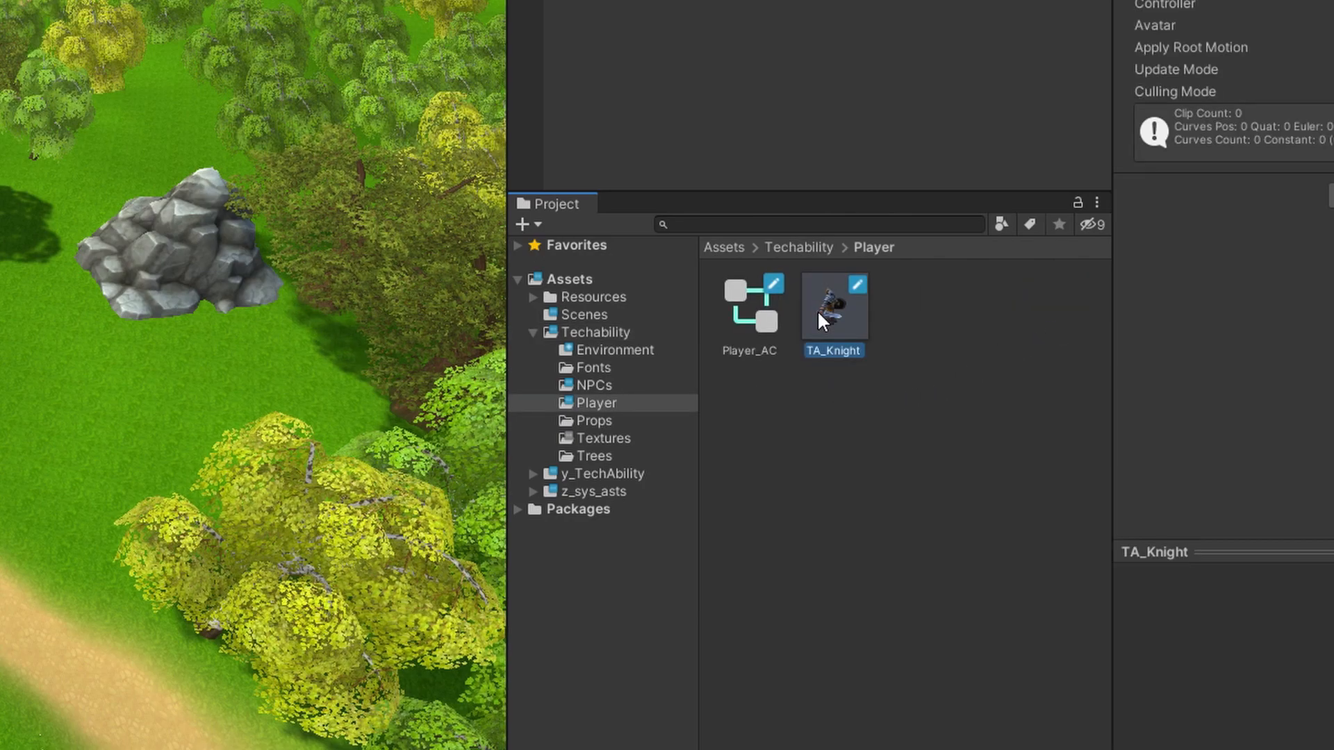
mouse_move(847, 350)
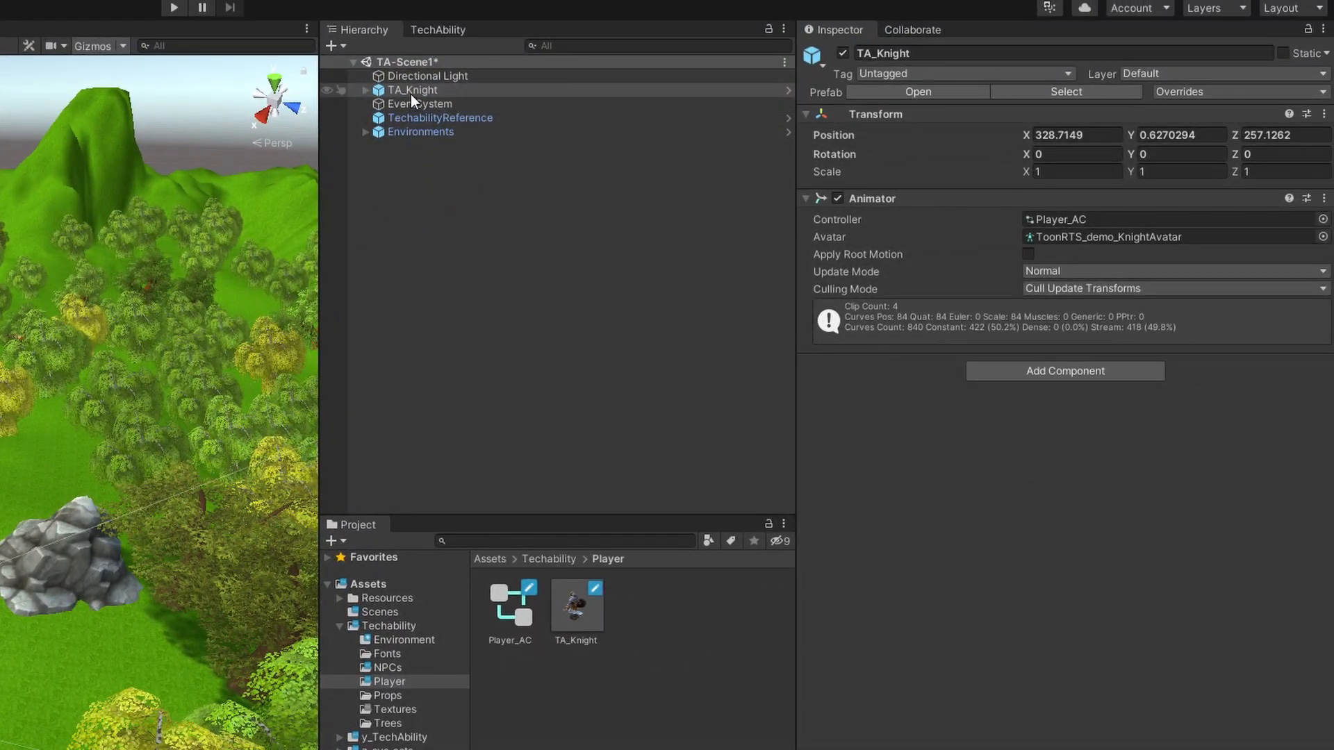
click(413, 90)
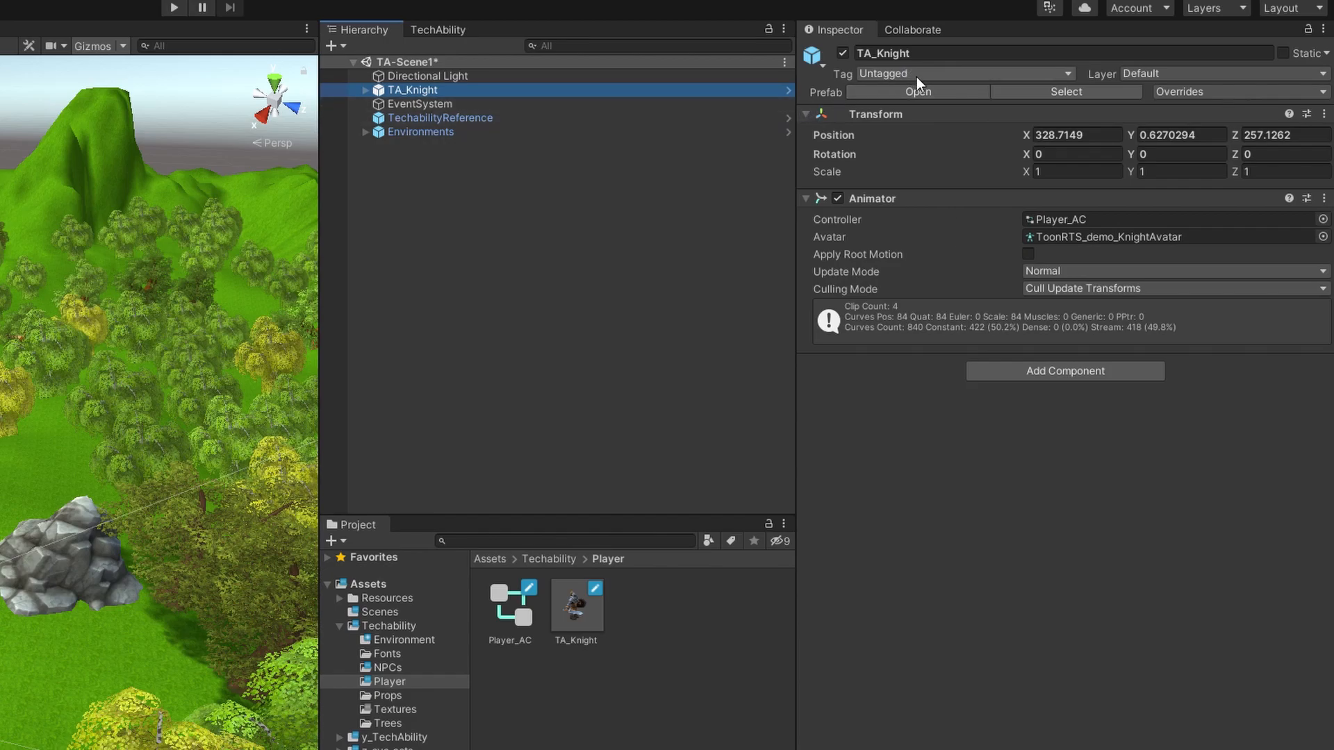
mouse_move(1043, 92)
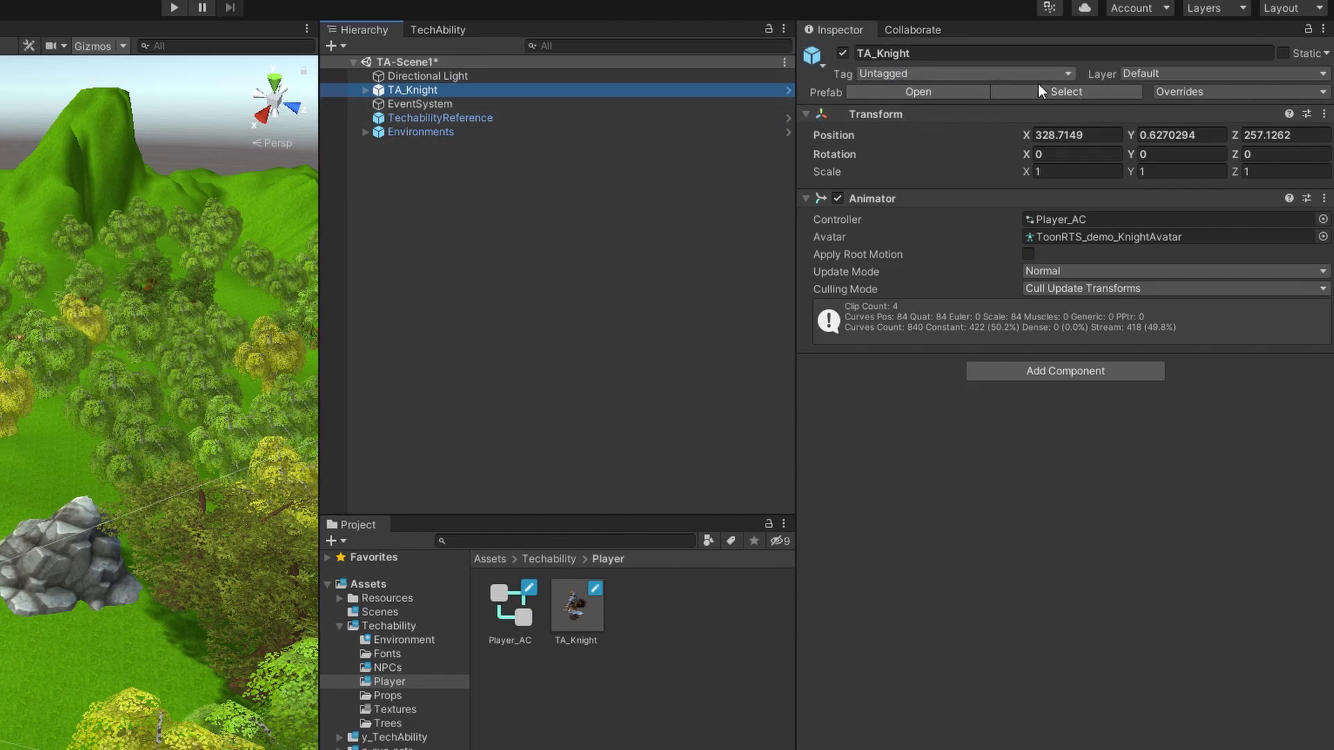
Step: Expand the Tag dropdown (currently Untagged) for TA_Knight in the Inspector
click(966, 74)
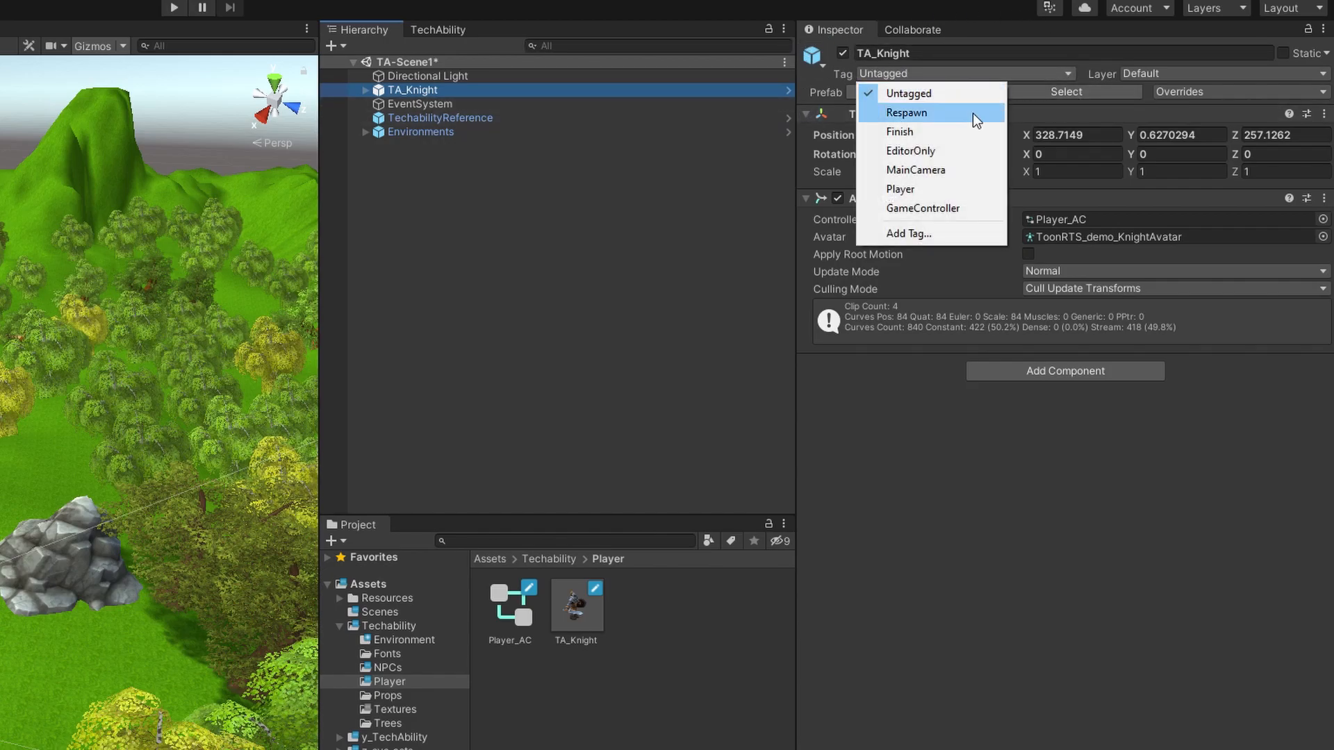
mouse_move(913, 189)
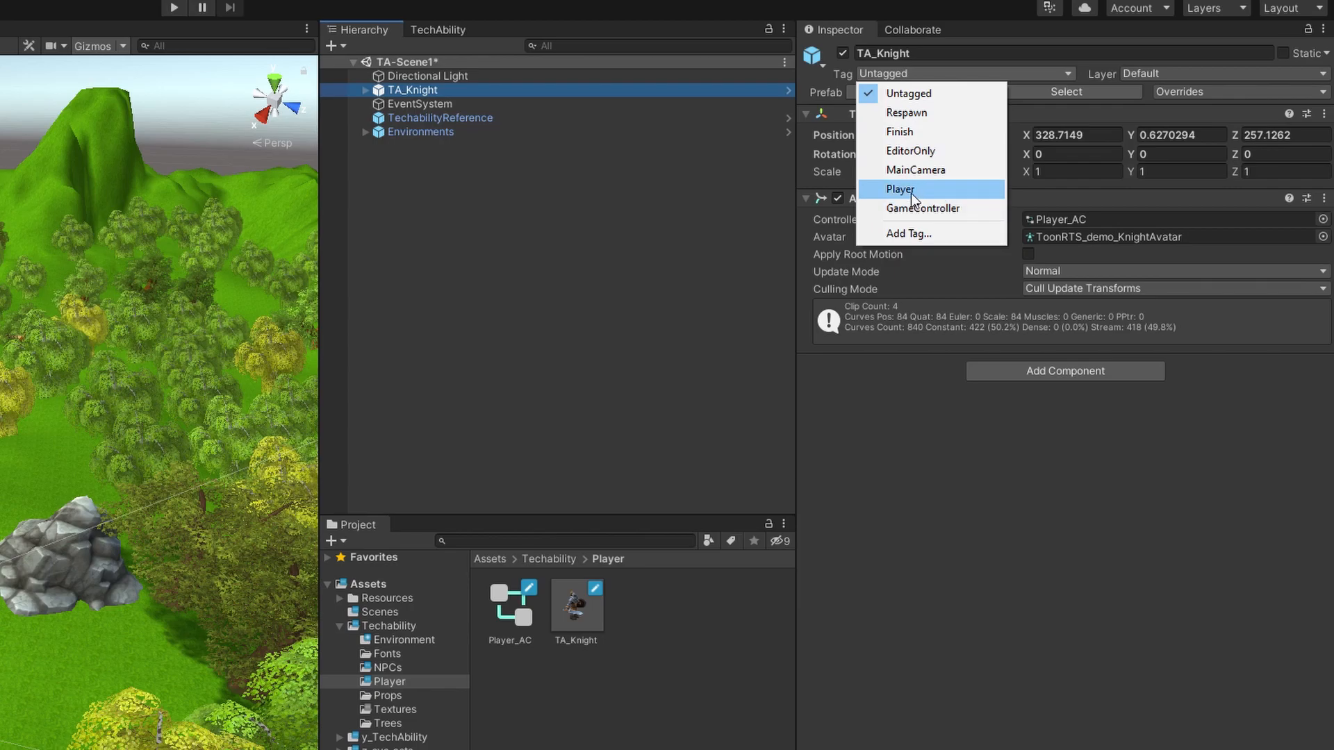
mouse_move(938, 170)
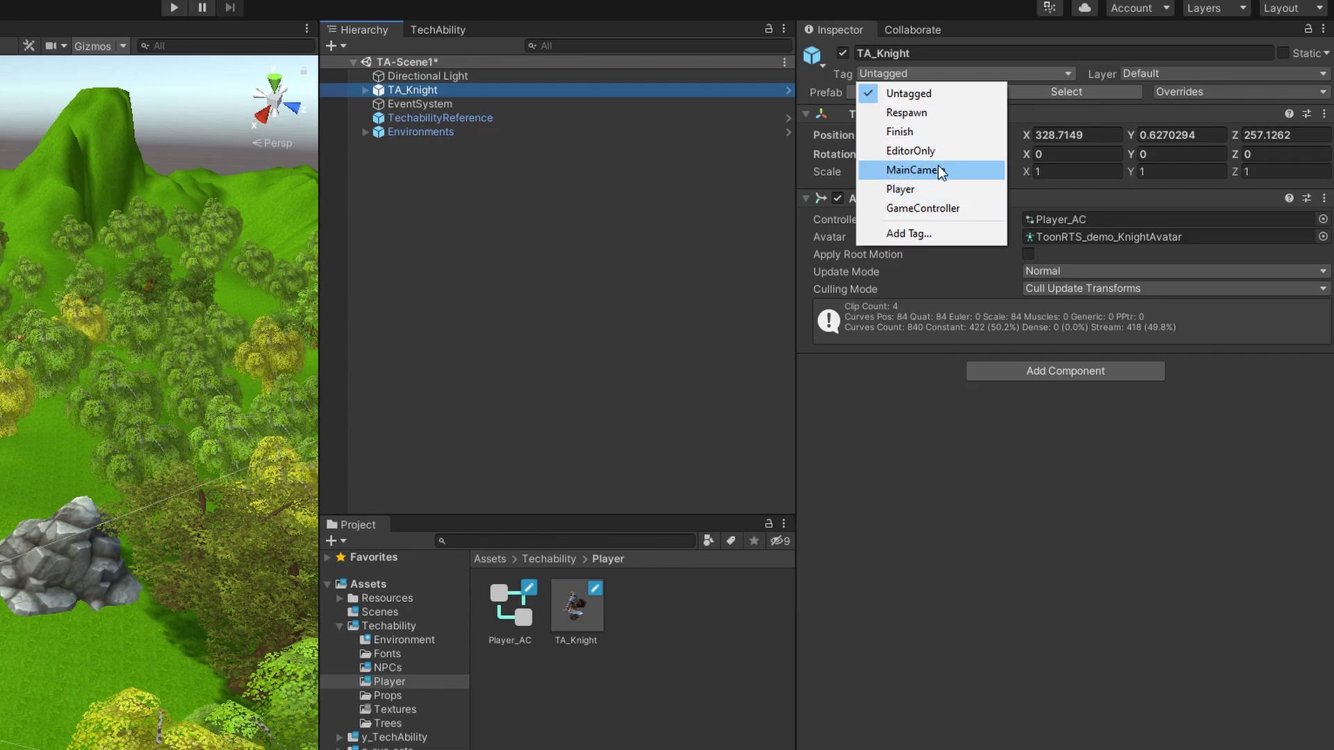
mouse_move(895, 190)
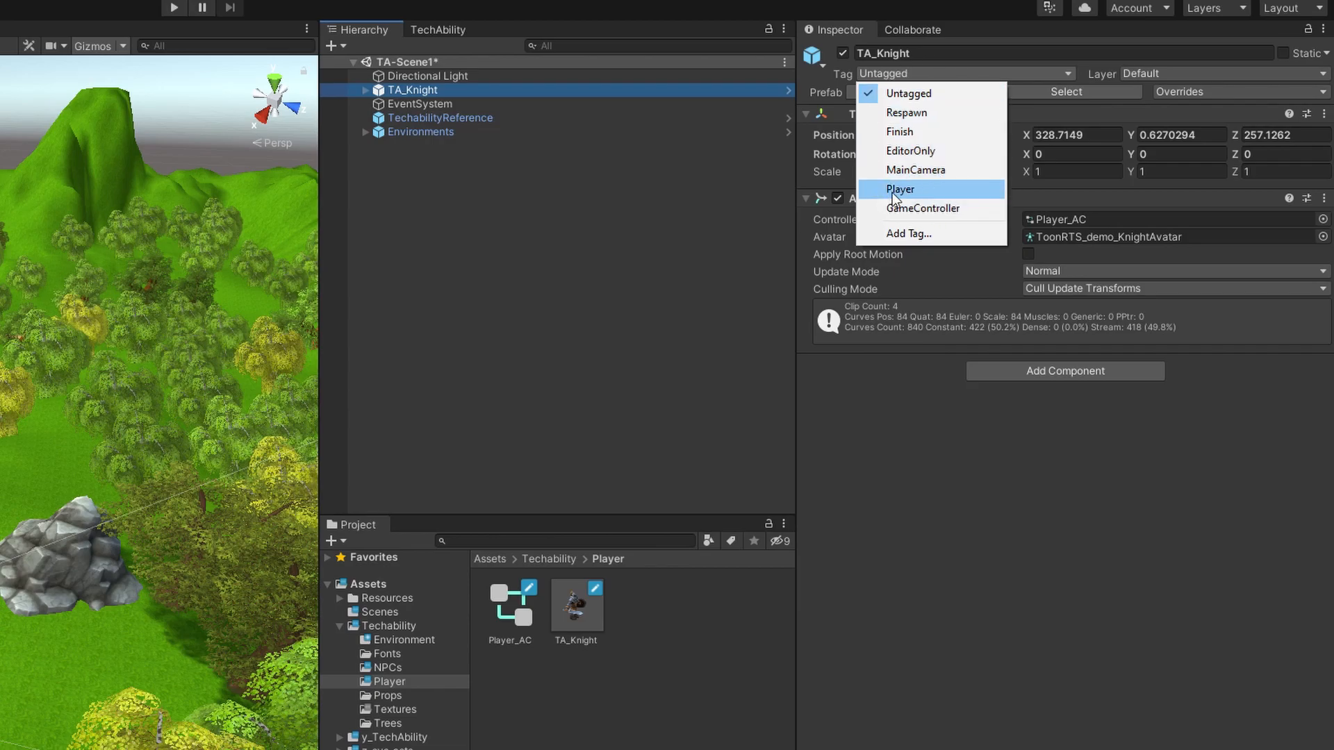